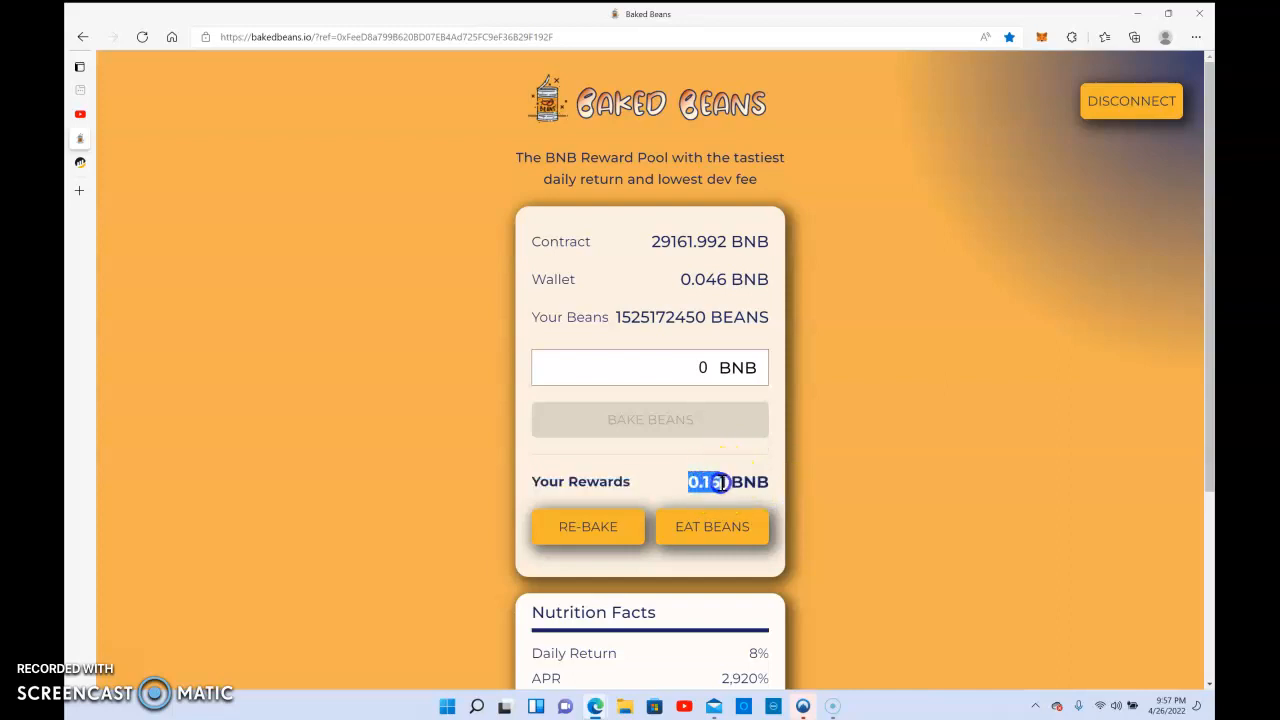
Step: Copy the 0.161 BNB Your Rewards amount from the dashboard
{"action": "right_click", "coordinate": [704, 480]}
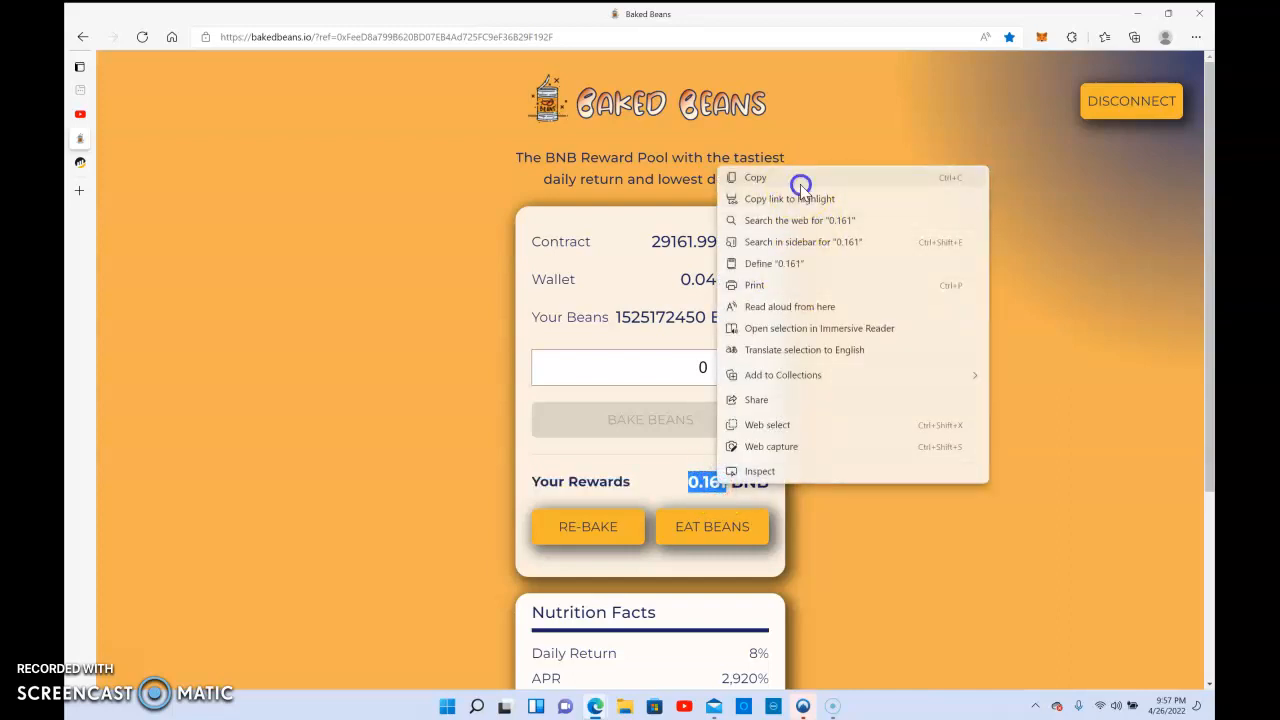
{"action": "mouse_move", "coordinate": [596, 706]}
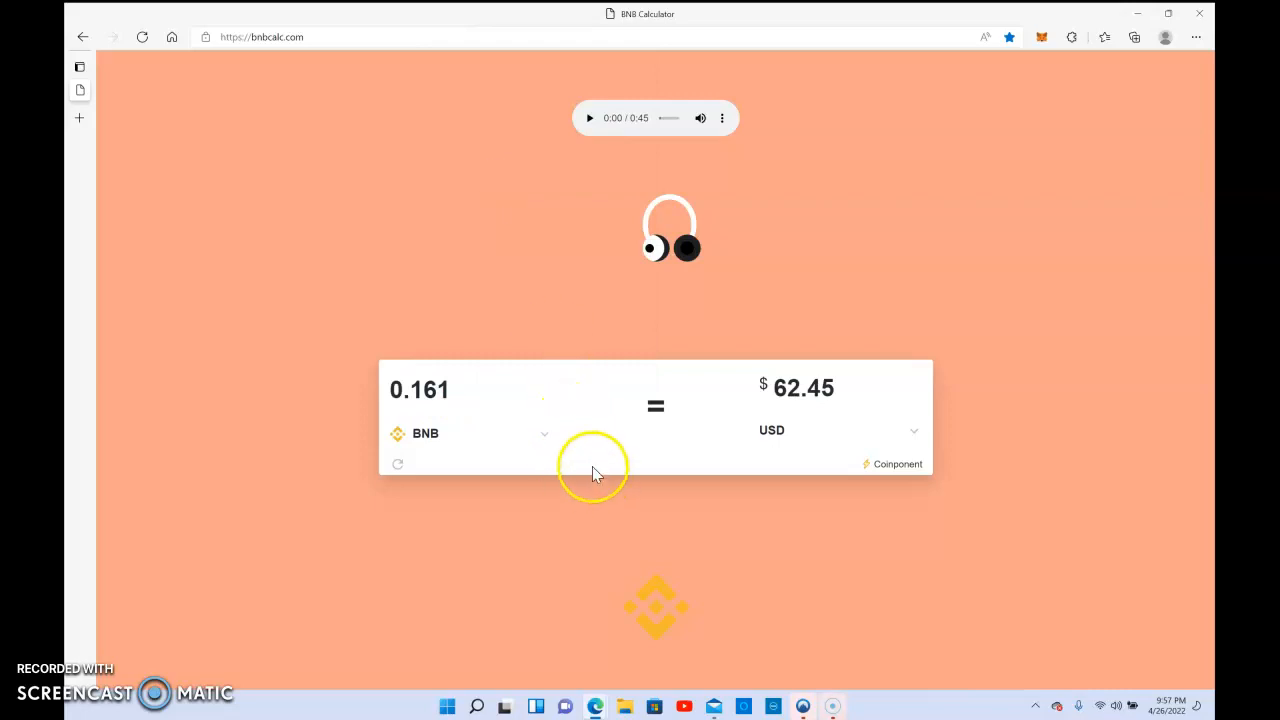
{"action": "mouse_move", "coordinate": [600, 462]}
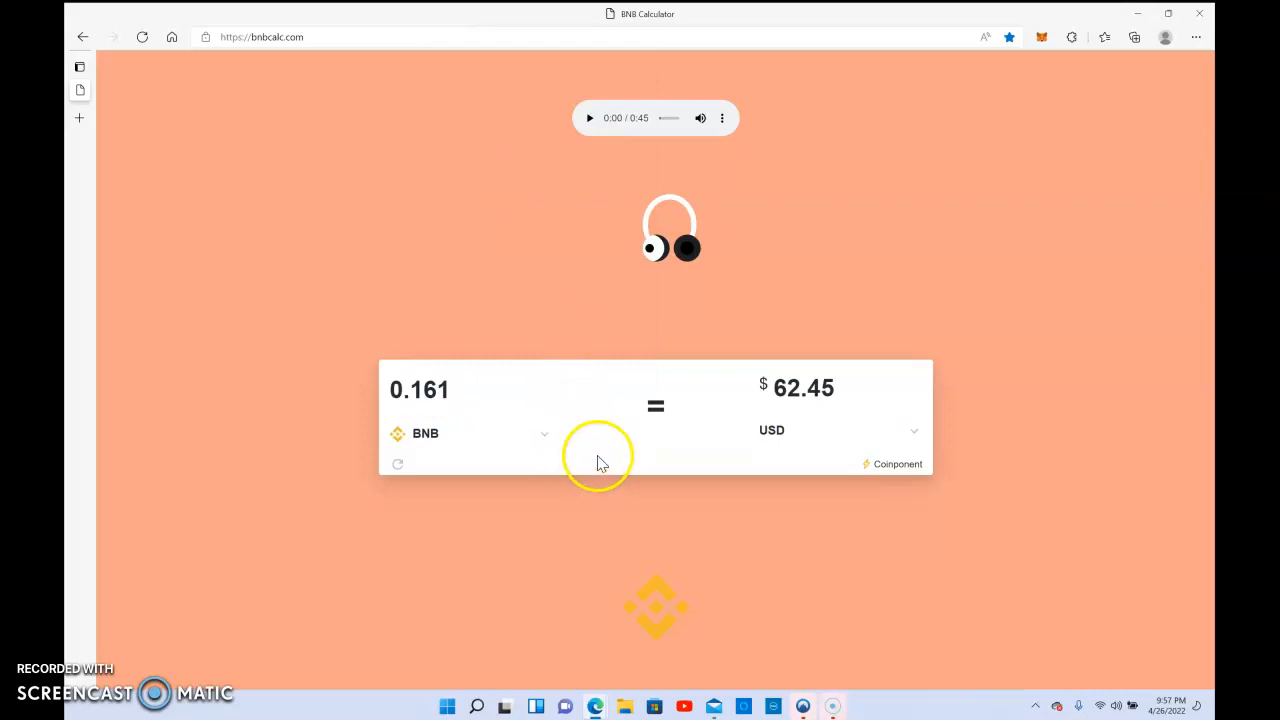
Step: Enter 0.161 BNB in the converter to read its value of $62.45 USD
{"action": "left_click", "coordinate": [450, 390]}
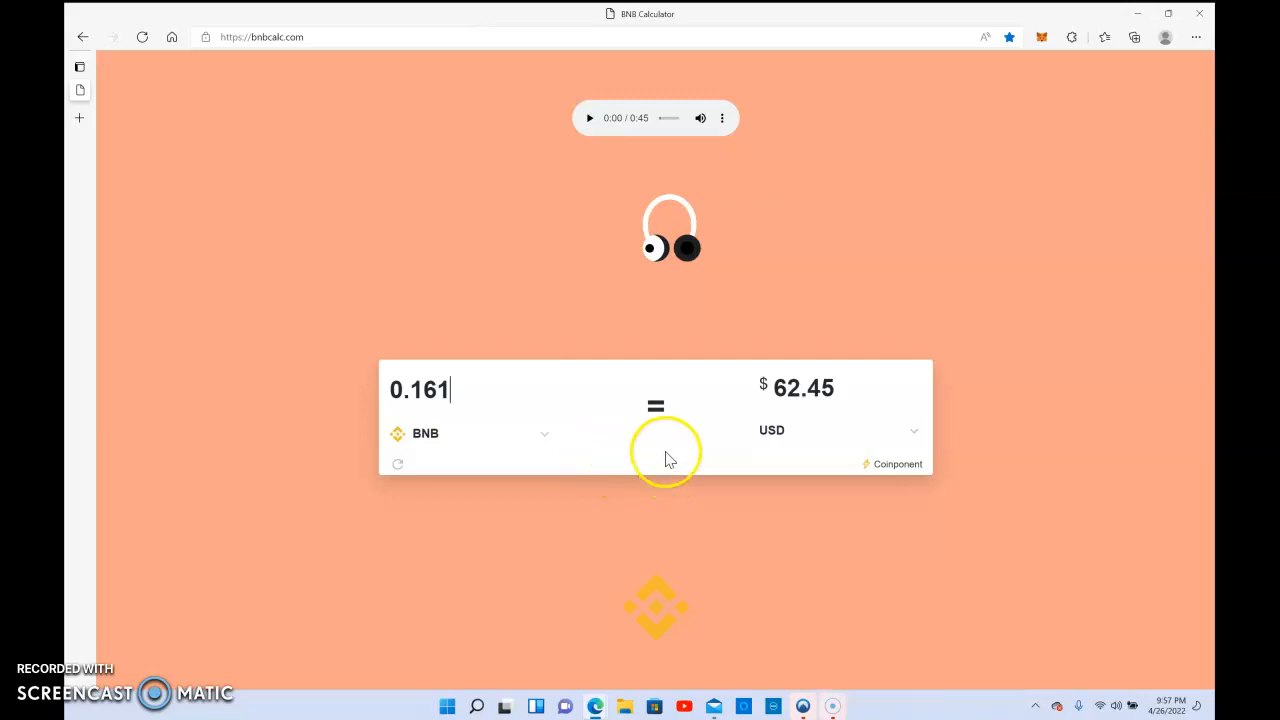
{"action": "mouse_move", "coordinate": [778, 662]}
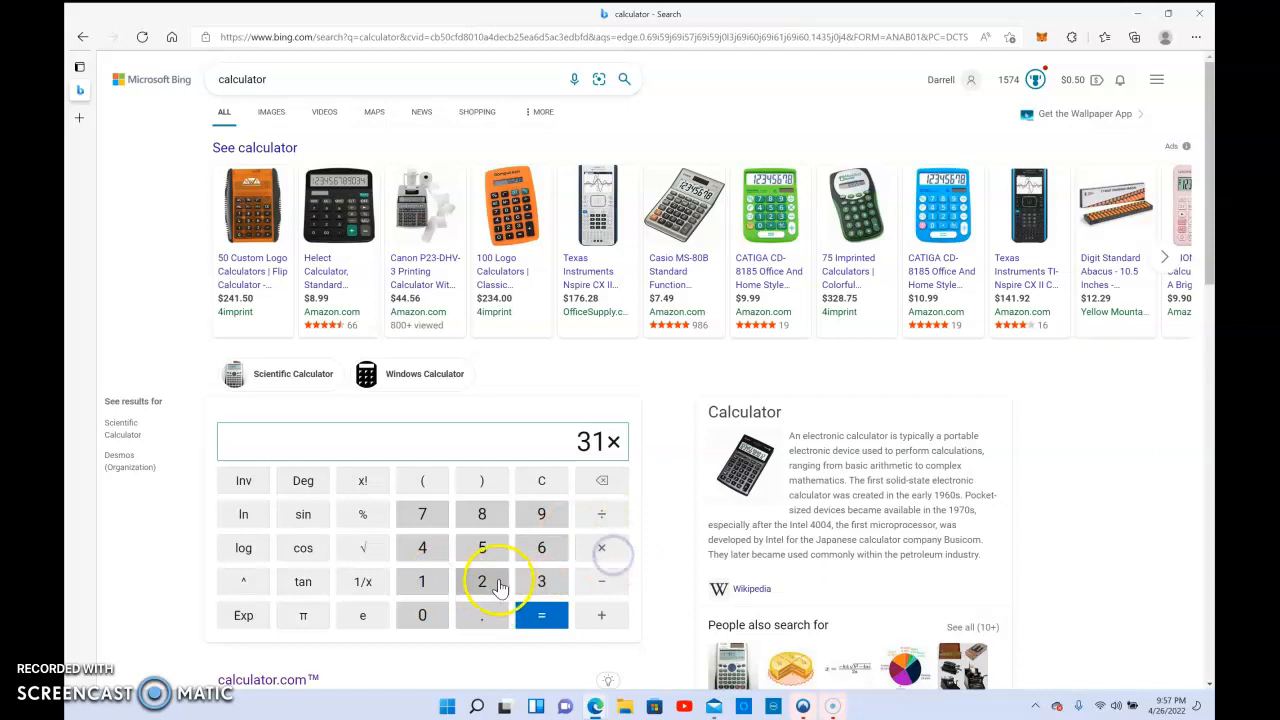
Step: Enter 2 as the multiplier after 31 × on the Bing calculator
{"action": "left_click", "coordinate": [540, 616]}
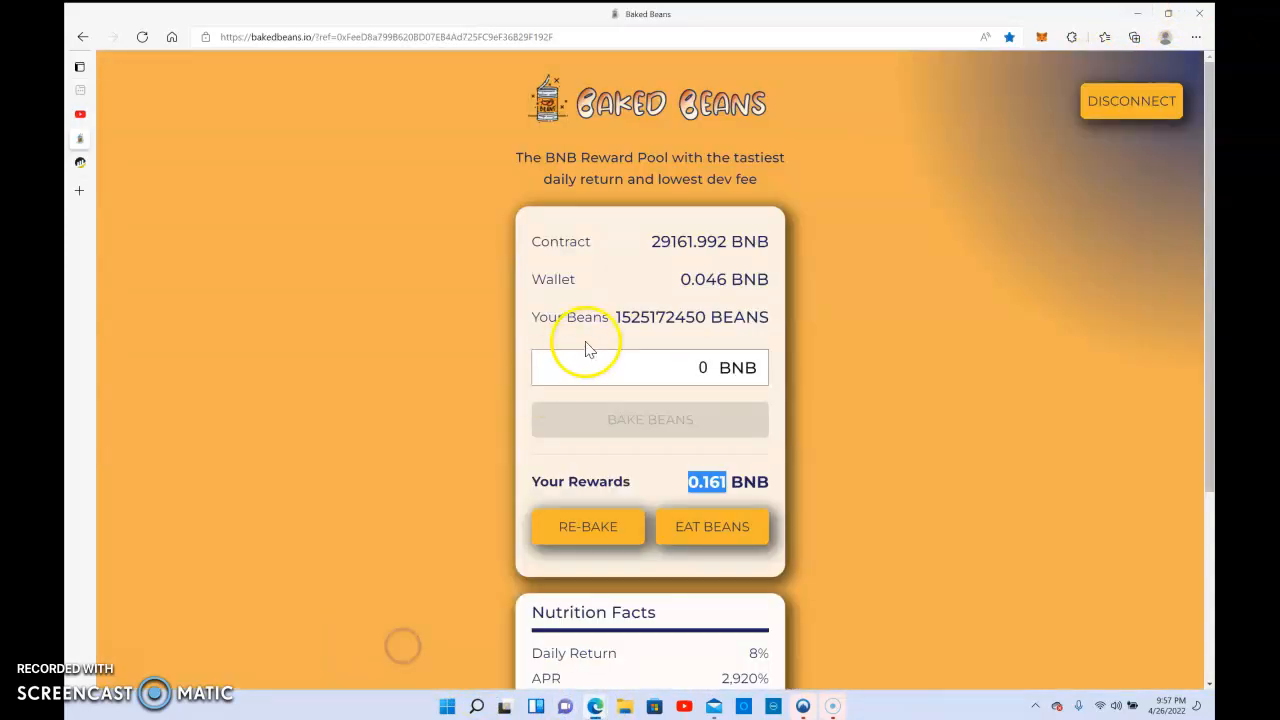
{"action": "mouse_move", "coordinate": [644, 330]}
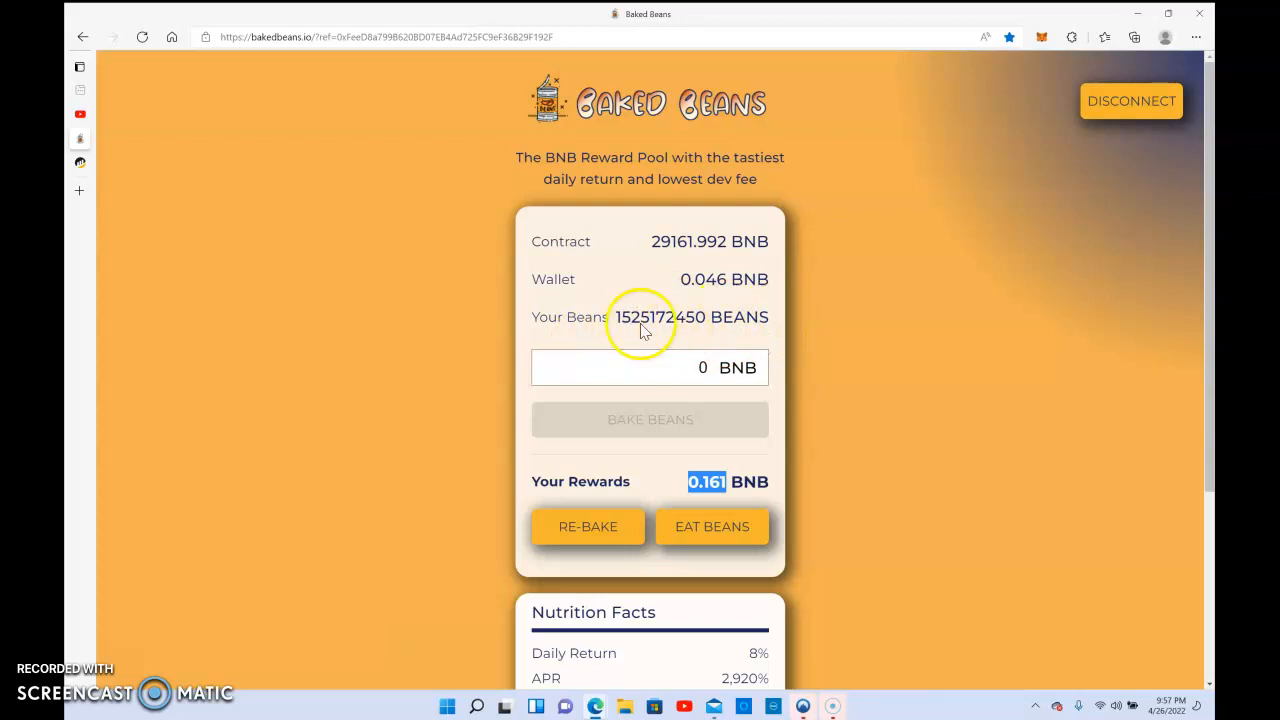
{"action": "mouse_move", "coordinate": [650, 240]}
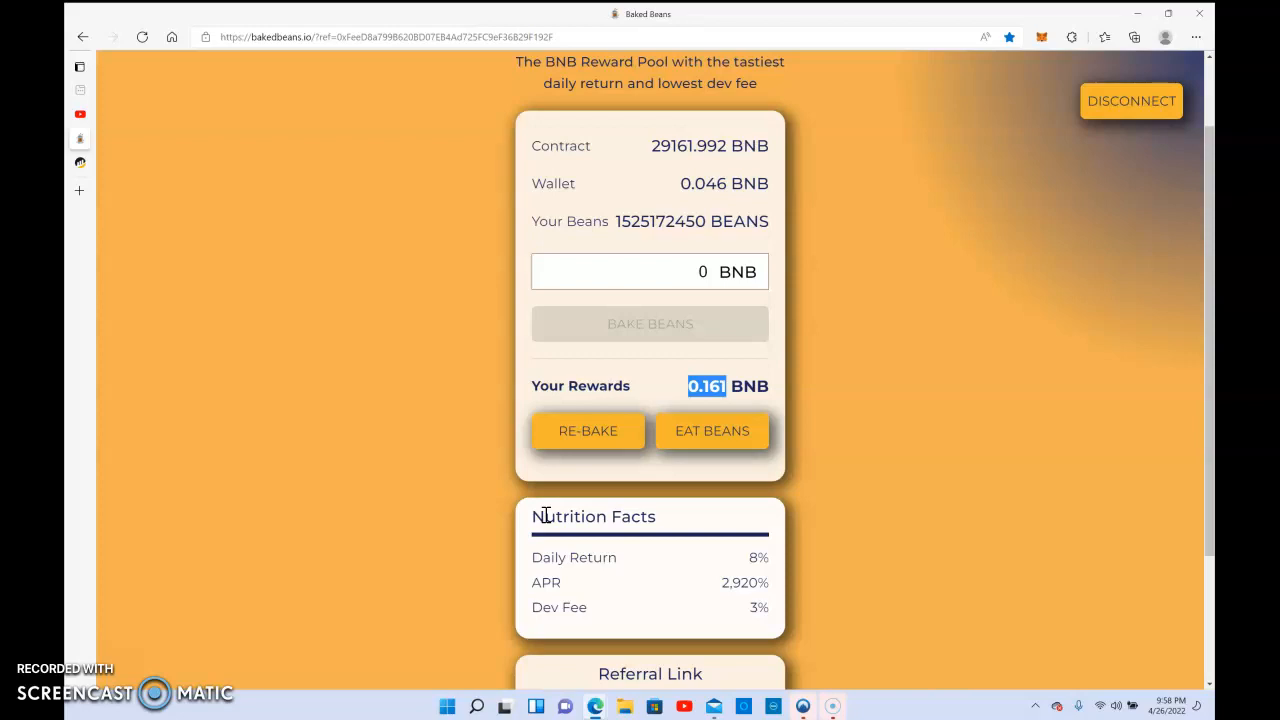
{"action": "mouse_move", "coordinate": [570, 476]}
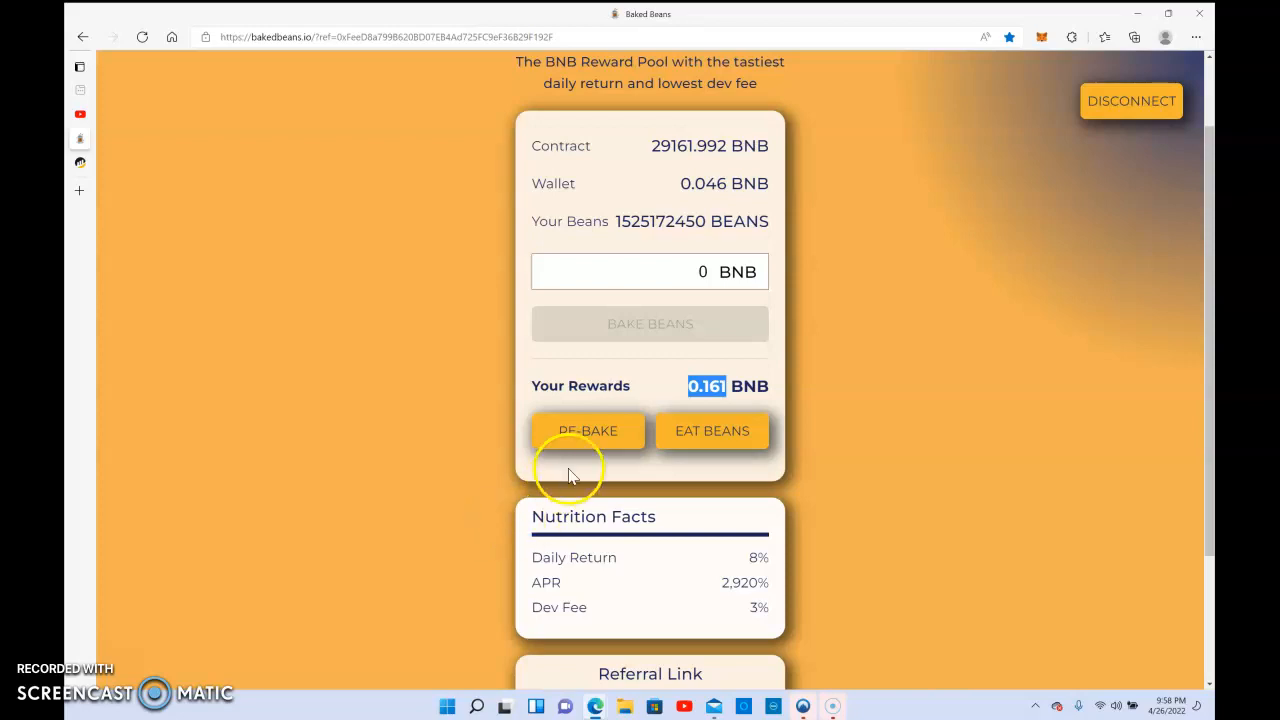
{"action": "mouse_move", "coordinate": [604, 472]}
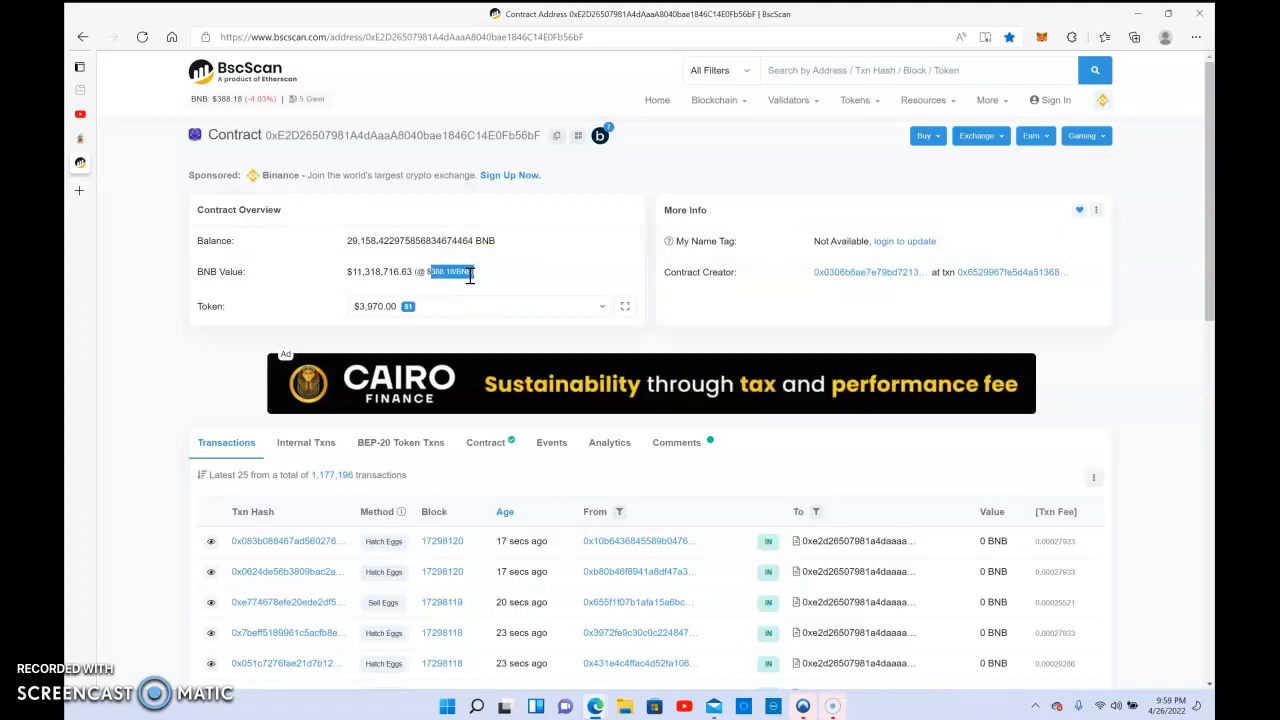
Step: Scroll through the contract's Transactions list of recent Hatch Eggs and Sell Eggs entries
{"action": "scroll", "scroll_direction": "down", "scroll_amount": 3}
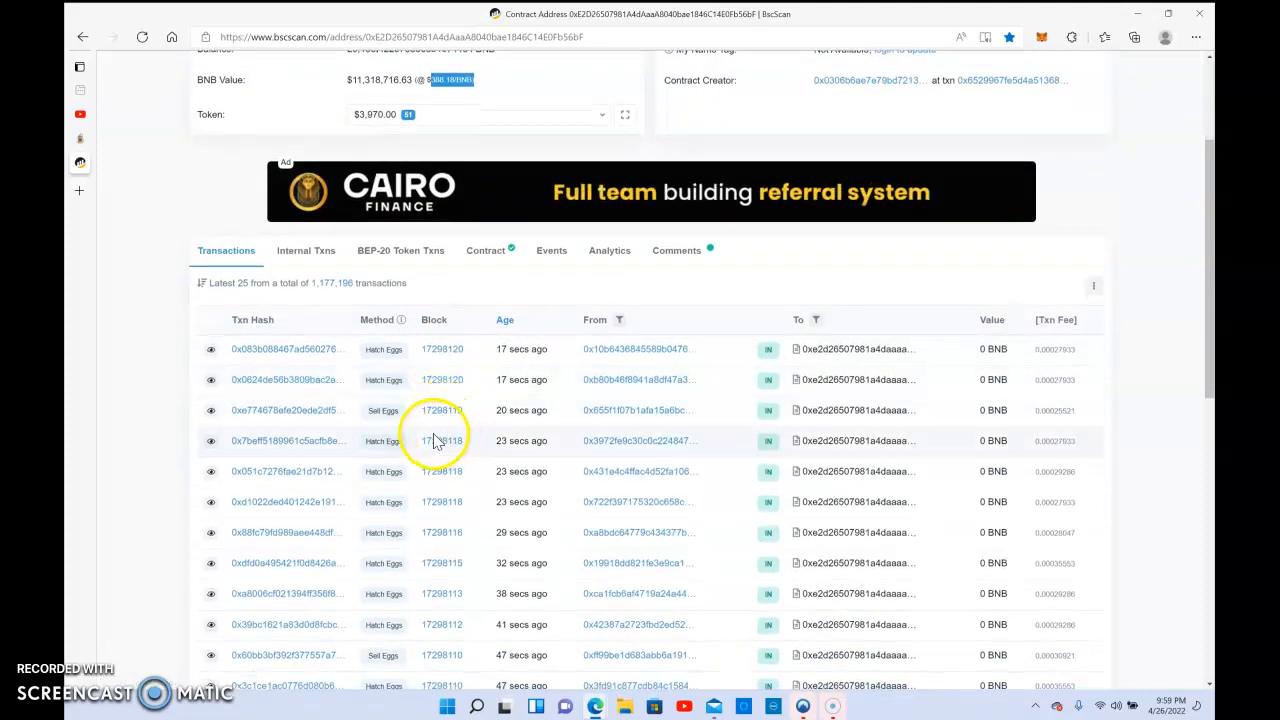
{"action": "scroll", "scroll_direction": "down", "scroll_amount": 3}
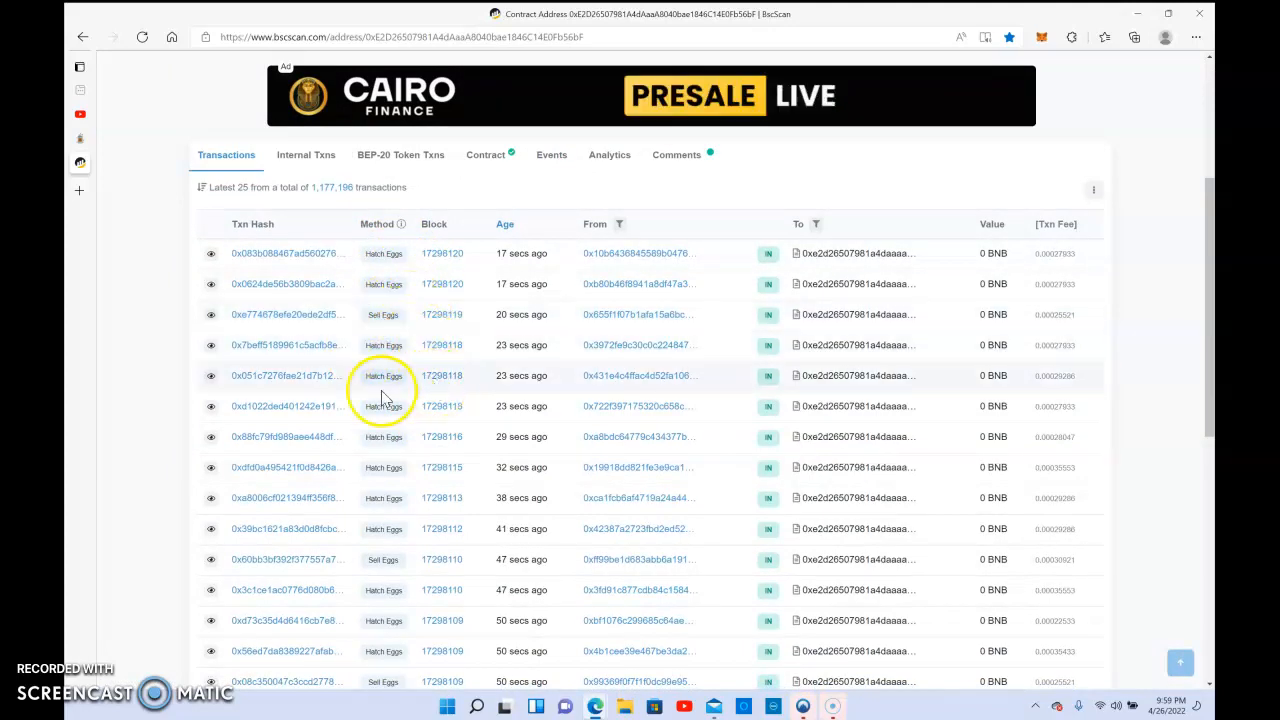
{"action": "scroll", "scroll_direction": "down", "scroll_amount": 3}
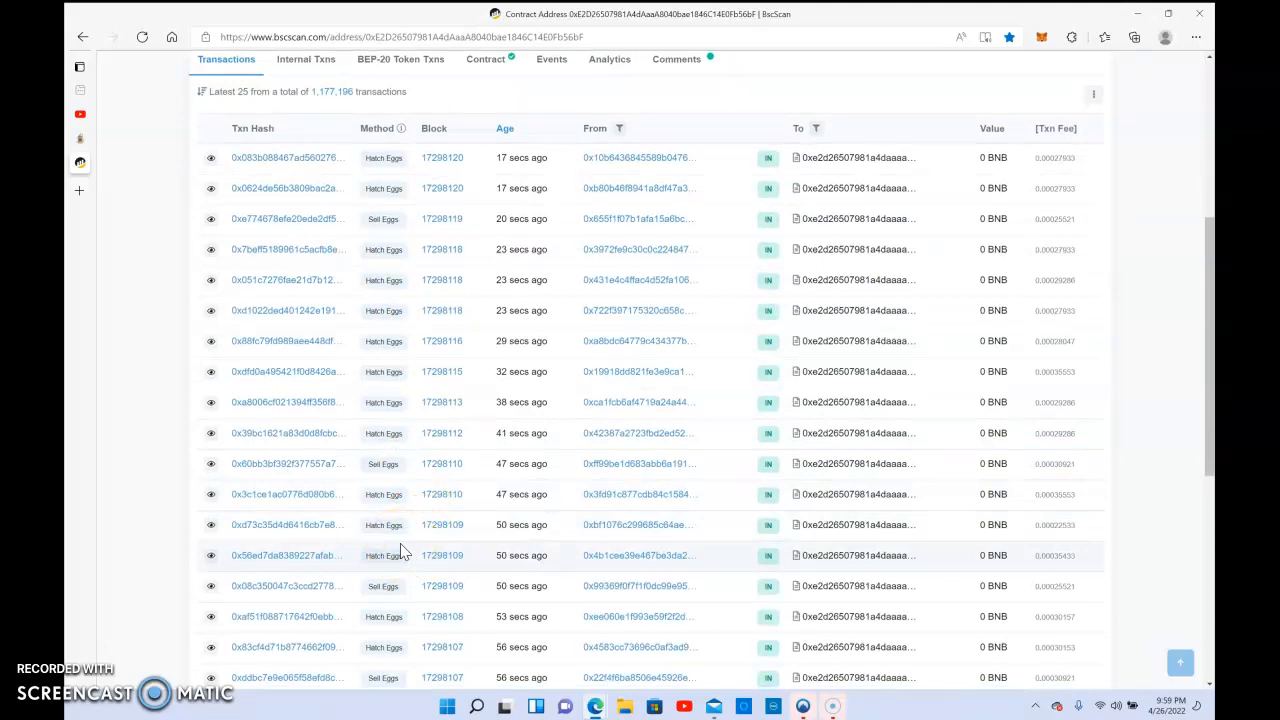
{"action": "scroll", "scroll_direction": "down", "scroll_amount": 3}
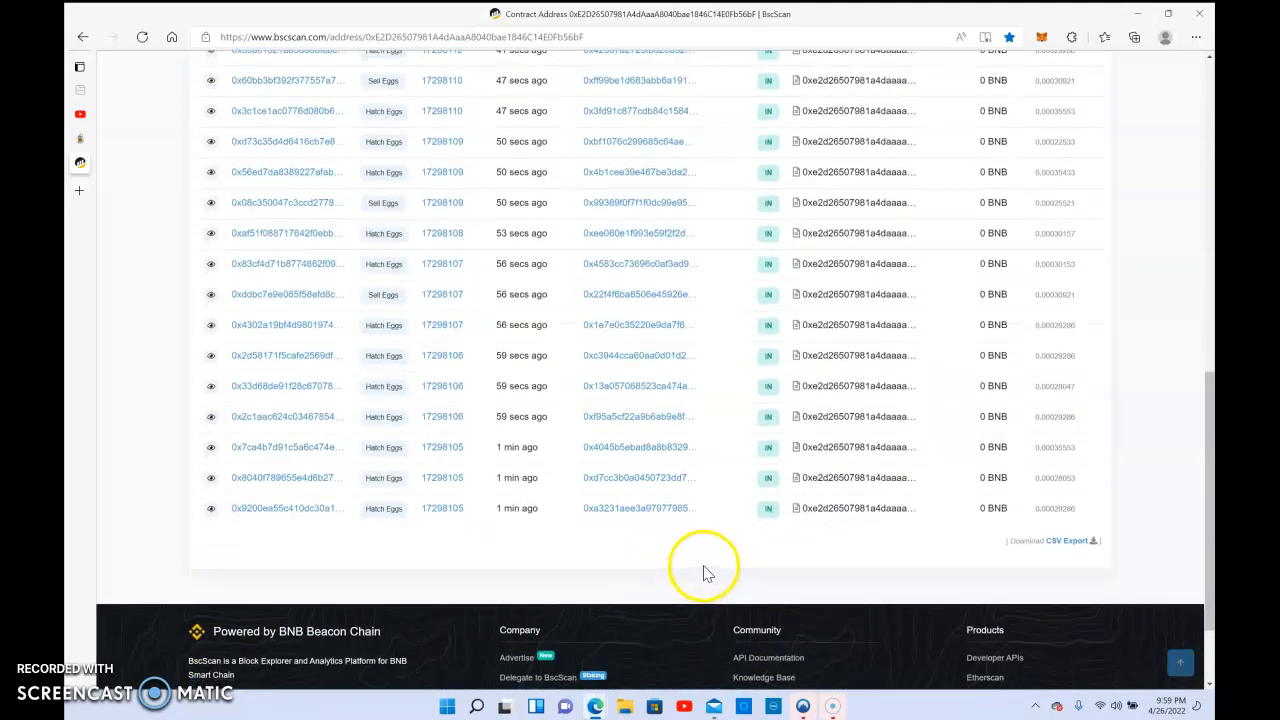
{"action": "scroll", "scroll_direction": "up", "scroll_amount": 3}
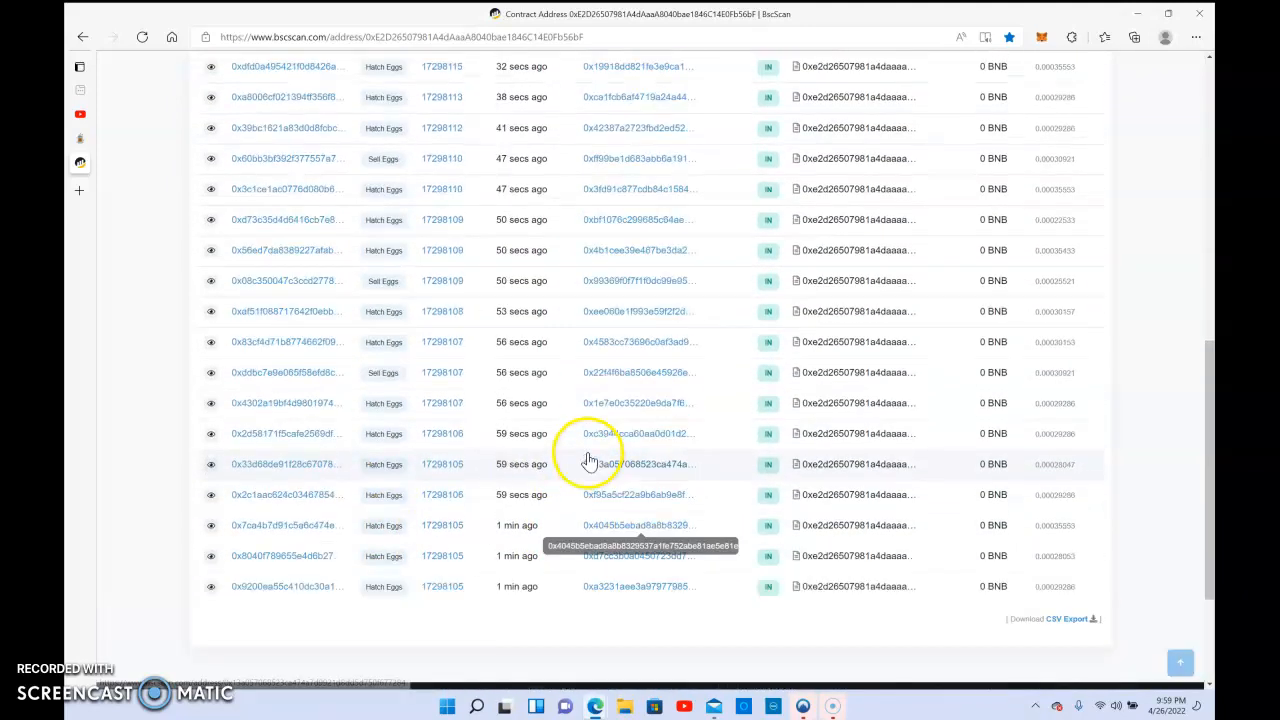
{"action": "scroll", "scroll_direction": "up", "scroll_amount": 3}
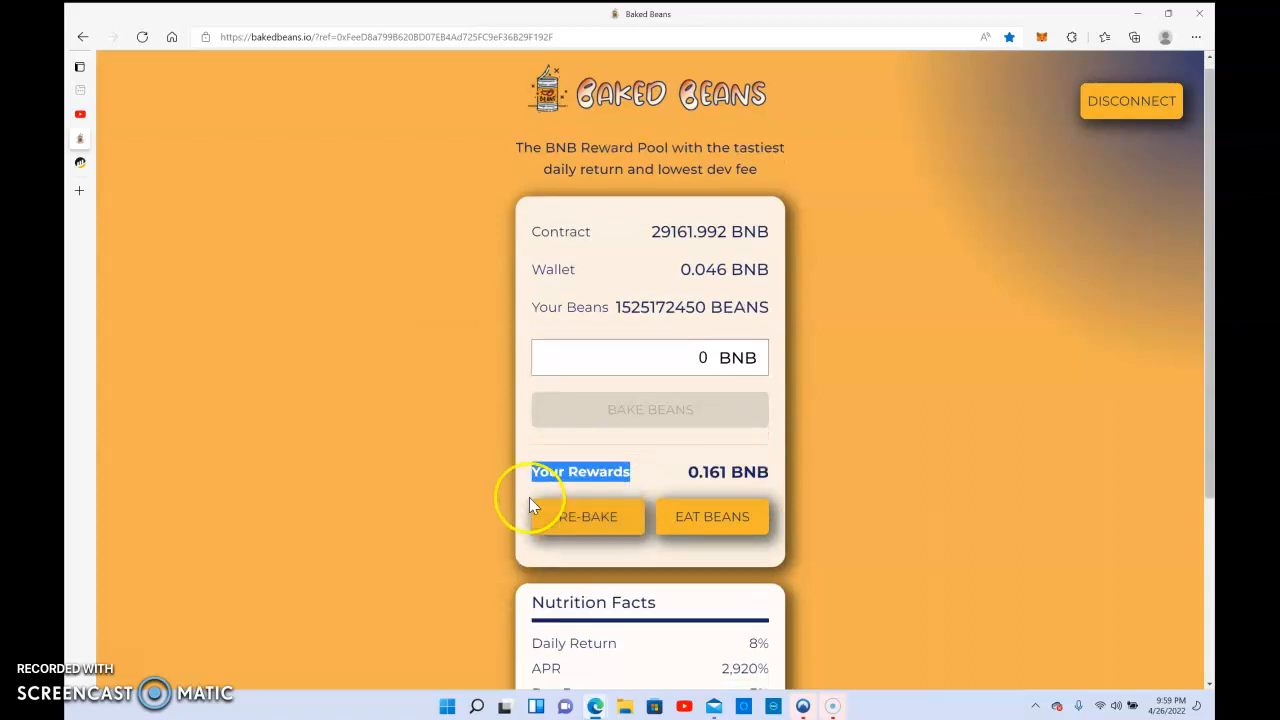
Step: Re-bake the 0.161 BNB rewards into beans, bringing up the MetaMask request
{"action": "scroll", "scroll_direction": "down", "scroll_amount": 3}
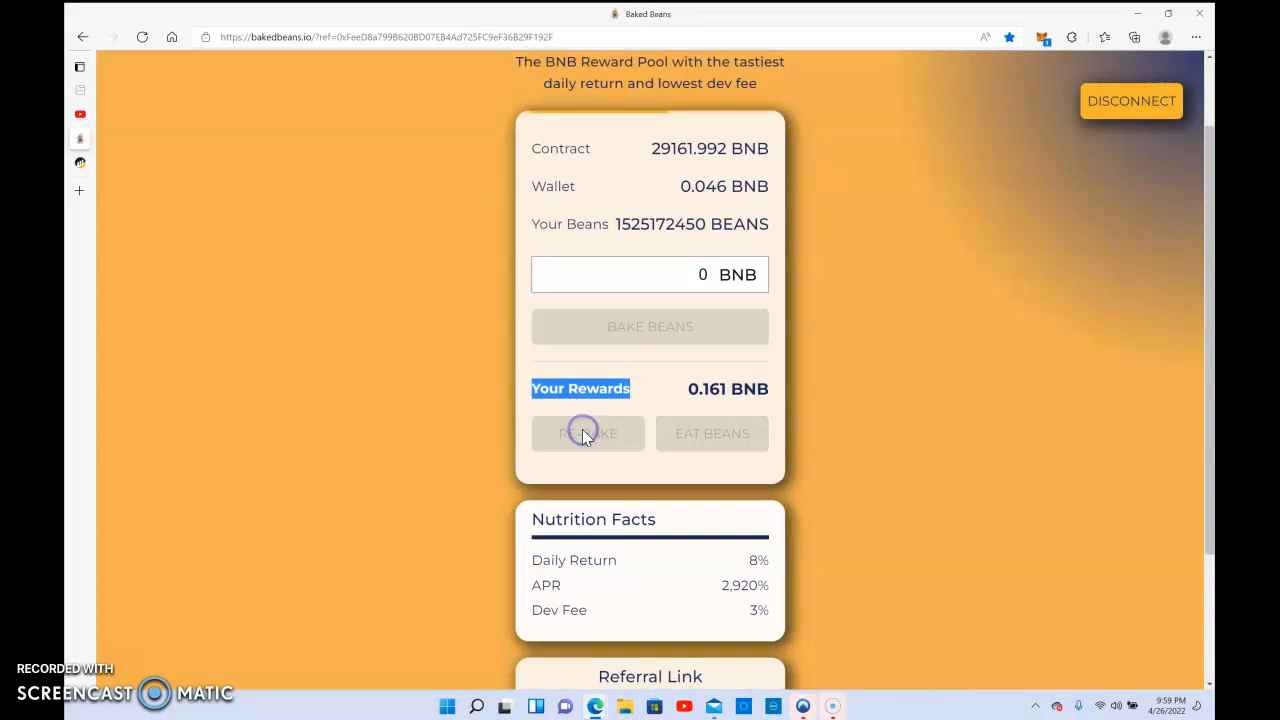
{"action": "left_click", "coordinate": [588, 432]}
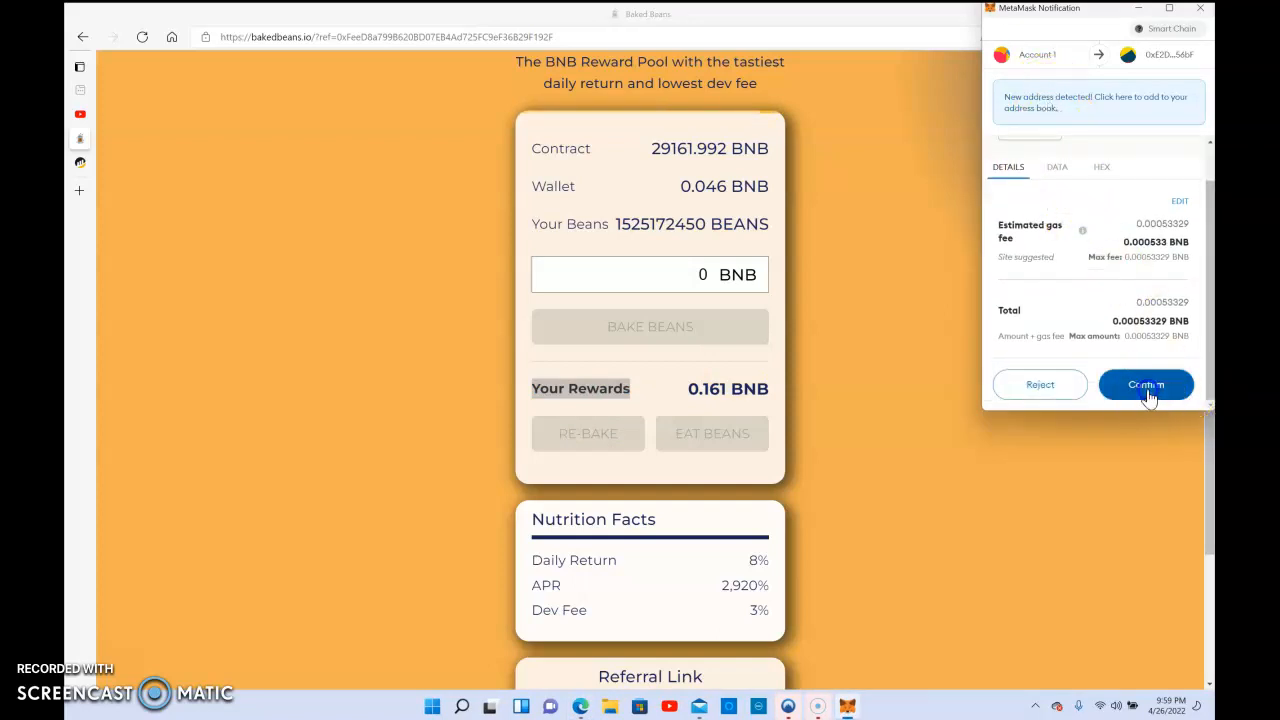
Step: Confirm the re-bake transaction with its roughly 0.00053 BNB gas fee
{"action": "left_click", "coordinate": [1144, 384]}
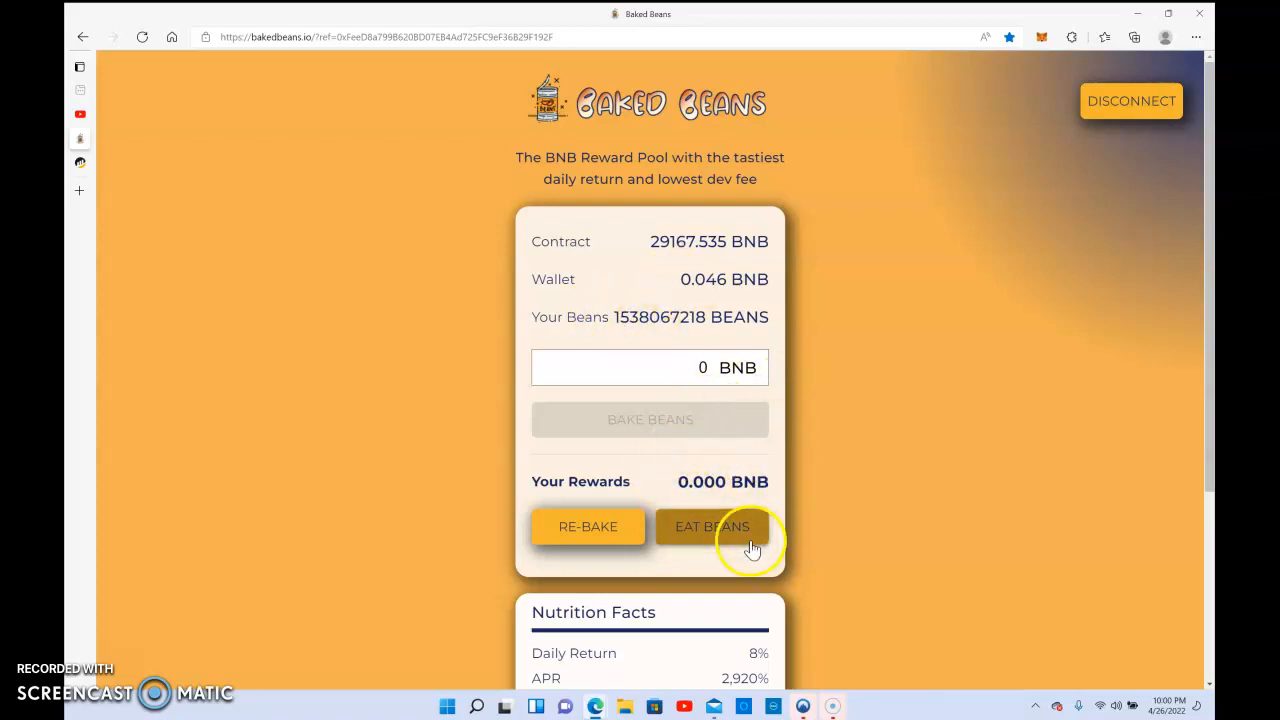
{"action": "mouse_move", "coordinate": [580, 472]}
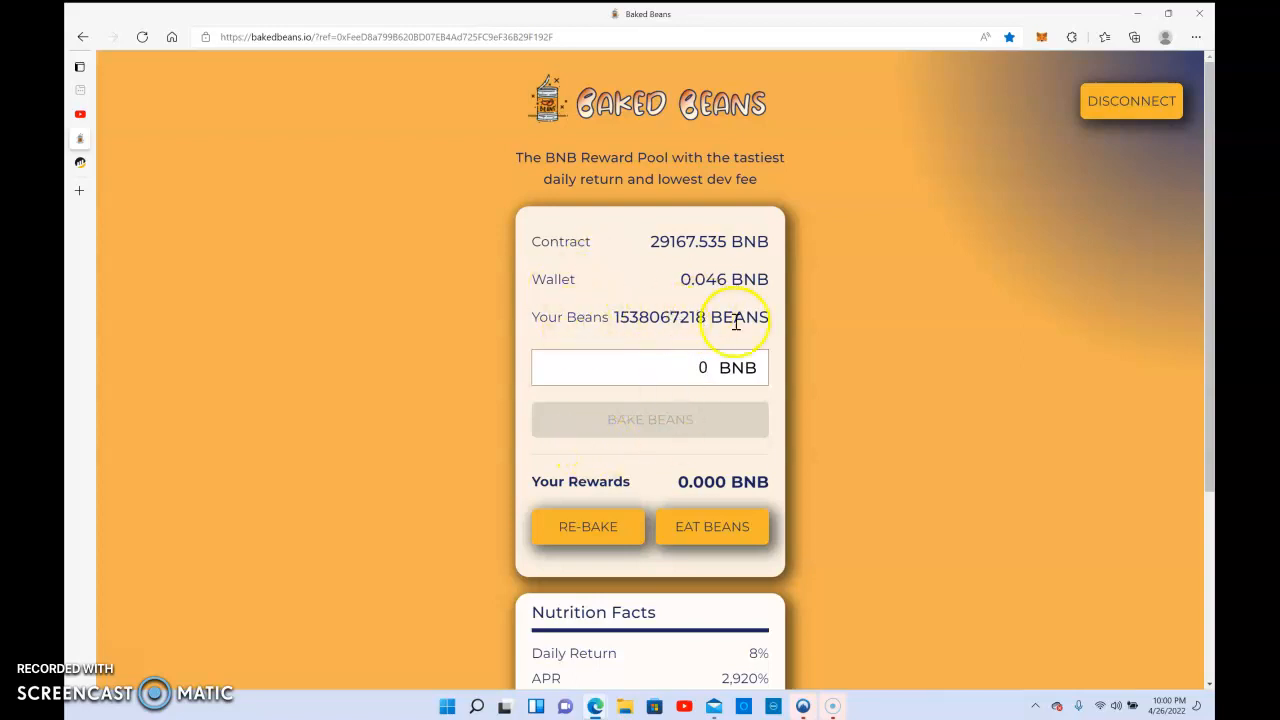
{"action": "mouse_move", "coordinate": [684, 240]}
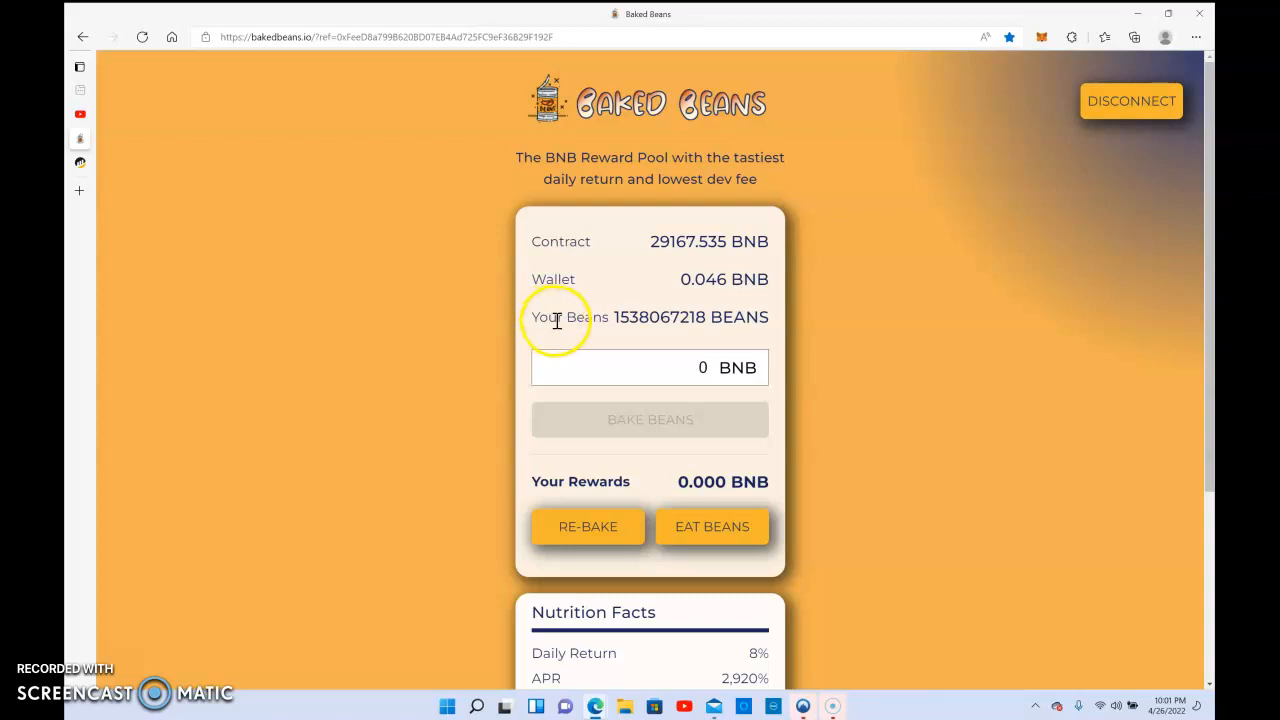
{"action": "scroll", "scroll_direction": "down", "scroll_amount": 3}
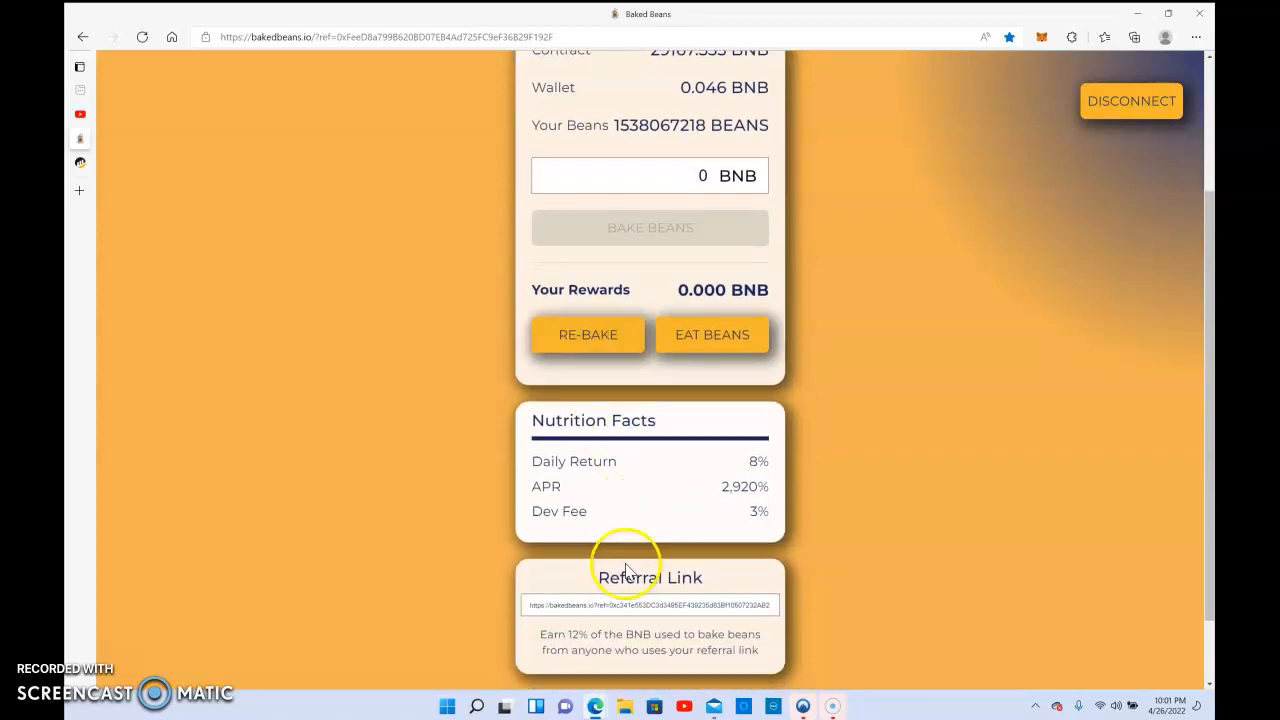
{"action": "scroll", "scroll_direction": "down", "scroll_amount": 3}
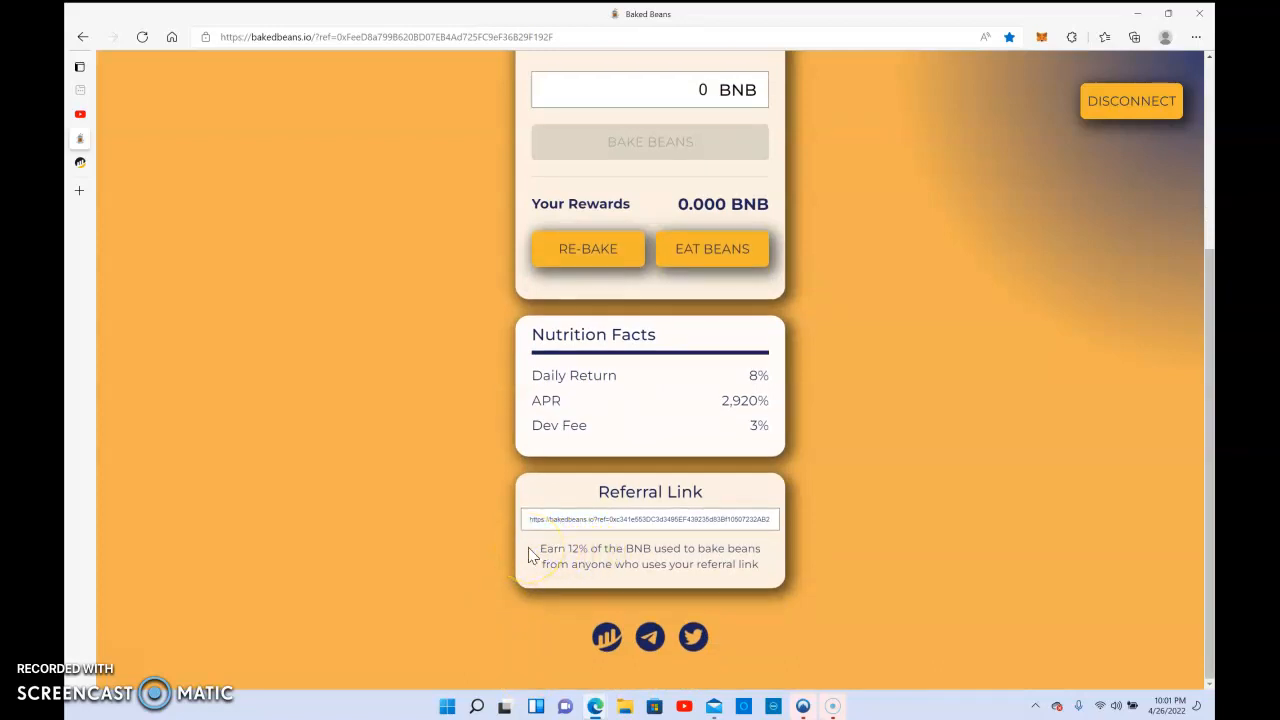
{"action": "mouse_move", "coordinate": [464, 514]}
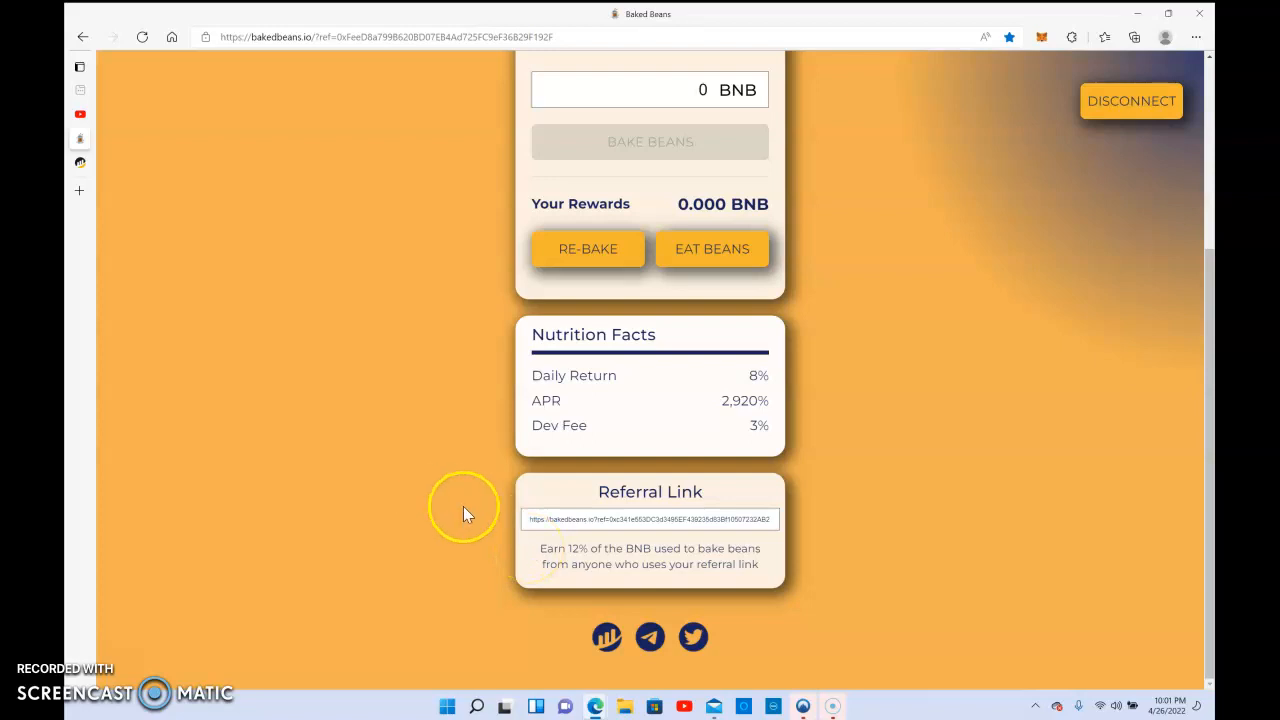
{"action": "mouse_move", "coordinate": [788, 598]}
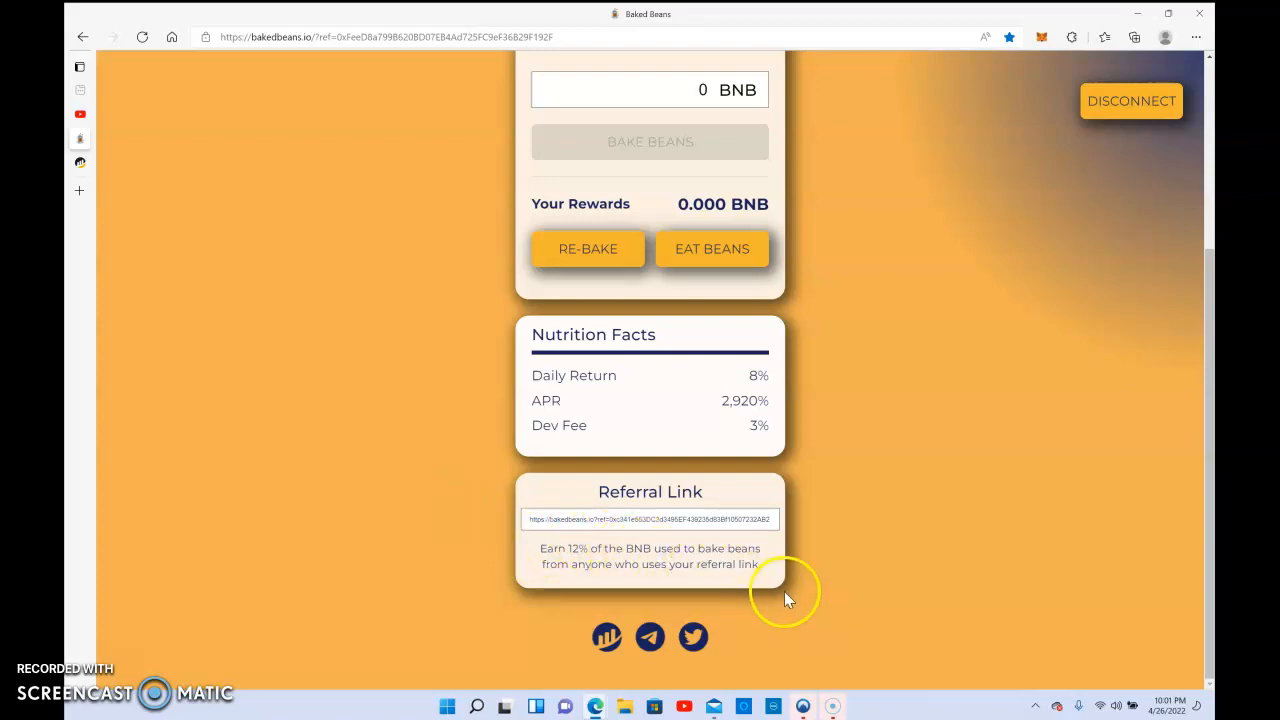
{"action": "mouse_move", "coordinate": [544, 670]}
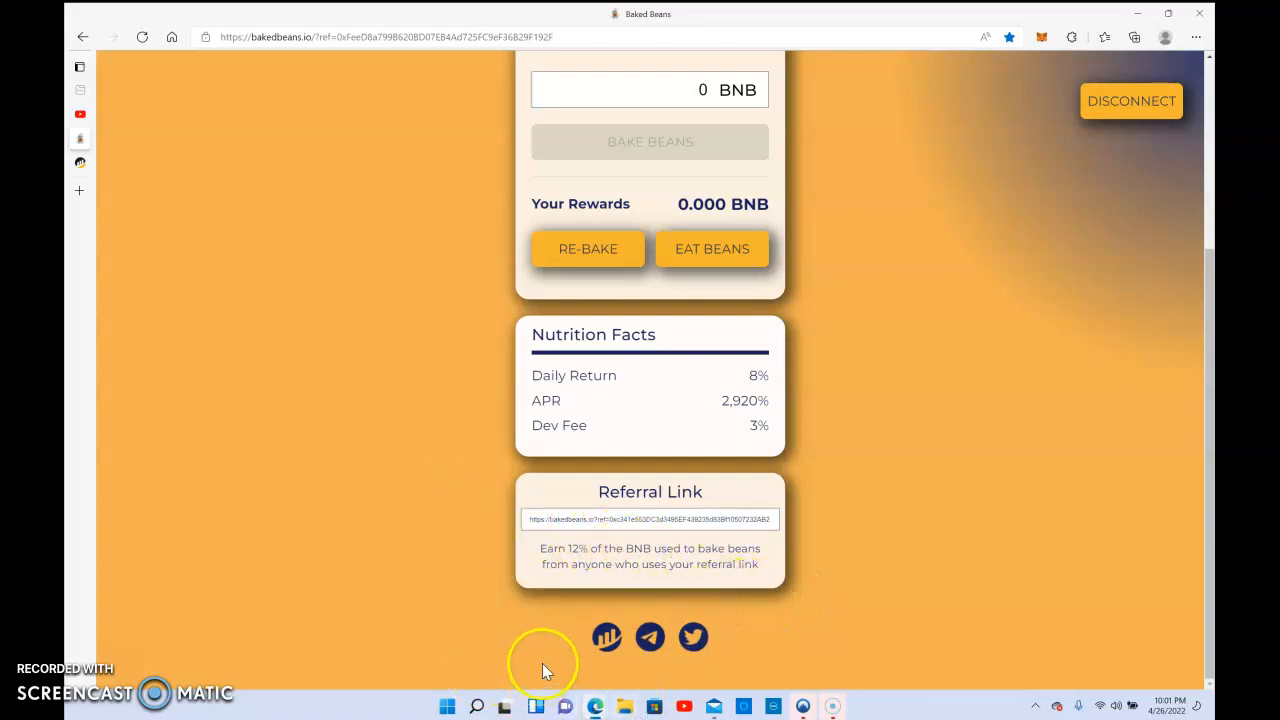